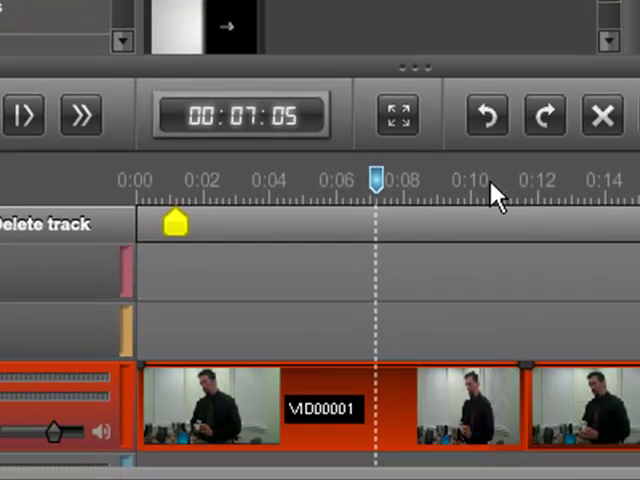
Step: Scrub and briefly preview the video to find where the two clips meet
drag(372, 178, 528, 178)
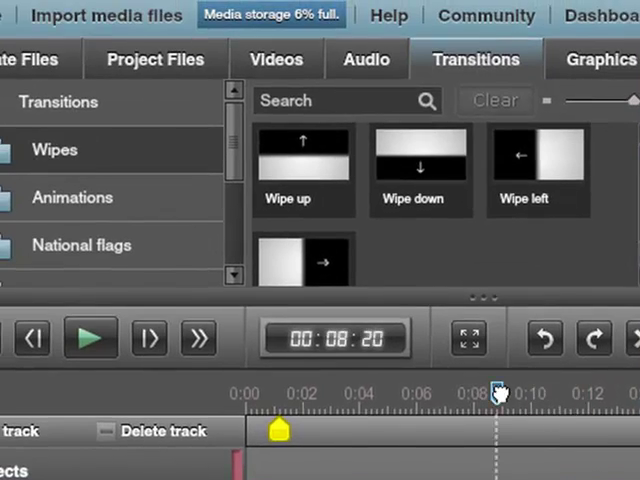
click(90, 336)
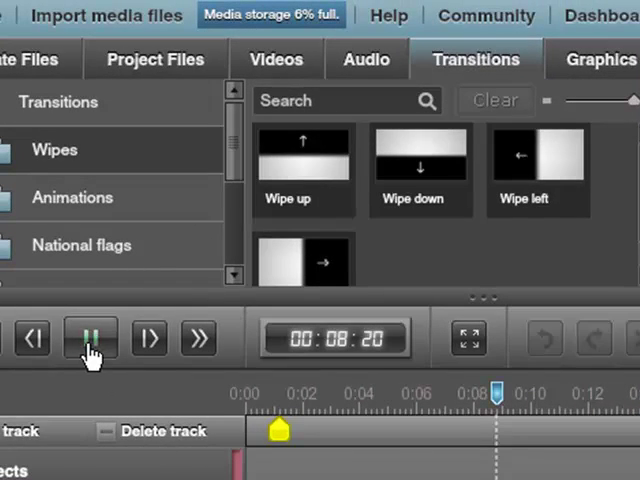
click(90, 336)
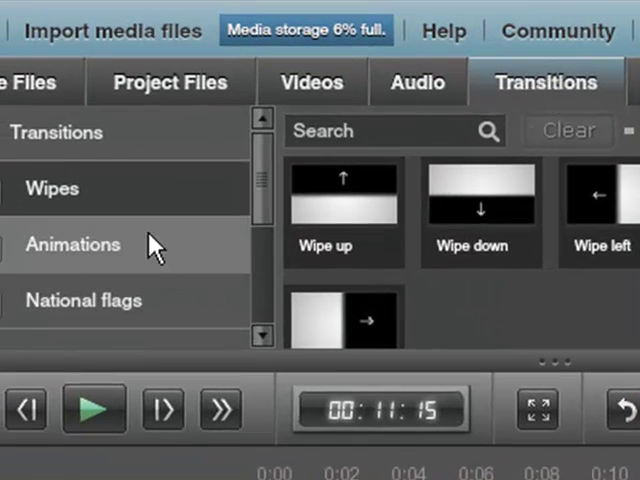
Step: Apply the Wipe left transition at the junction between the two clips
click(72, 244)
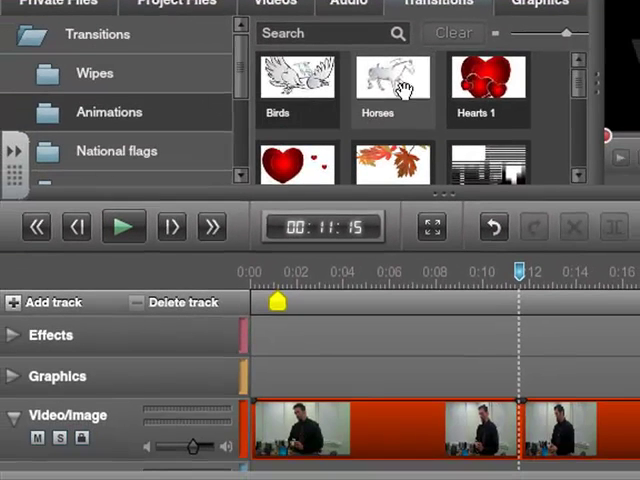
drag(392, 78, 524, 430)
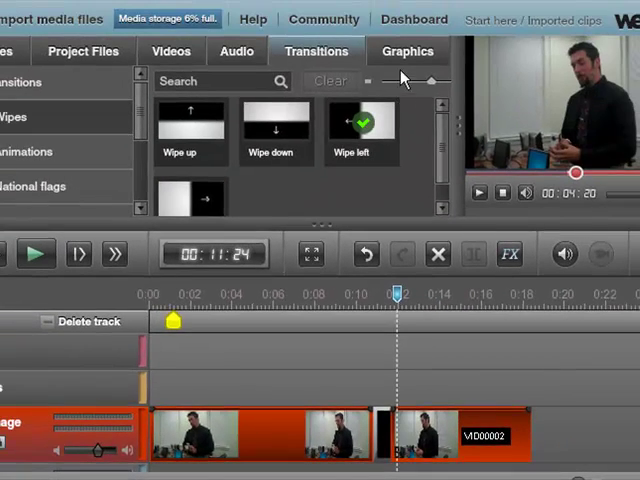
Step: Place a Scream bubble graphic reading "Why should we use WeVIDEO?" on the graphics track
click(408, 52)
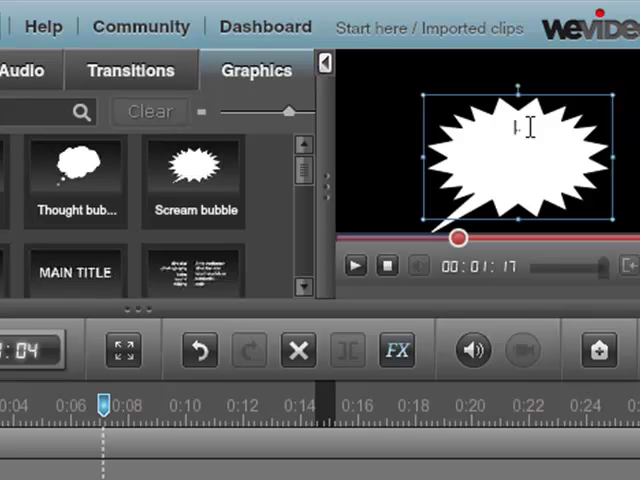
text(Why should we use WeVIDEO?)
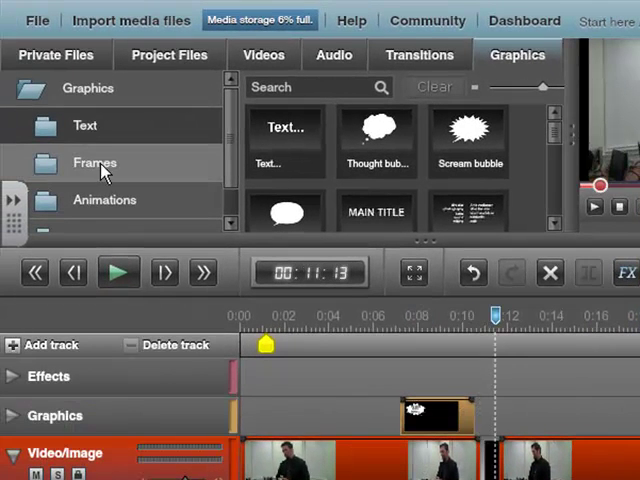
Step: Place the Old film effect after the bubble and stretch it across the second clip
click(104, 200)
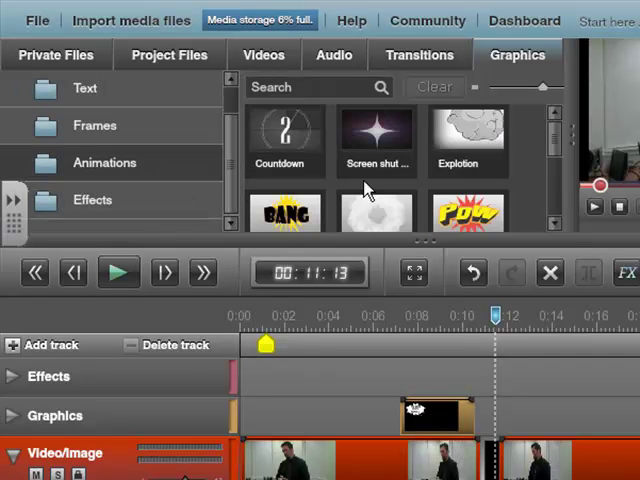
scroll(down, 3)
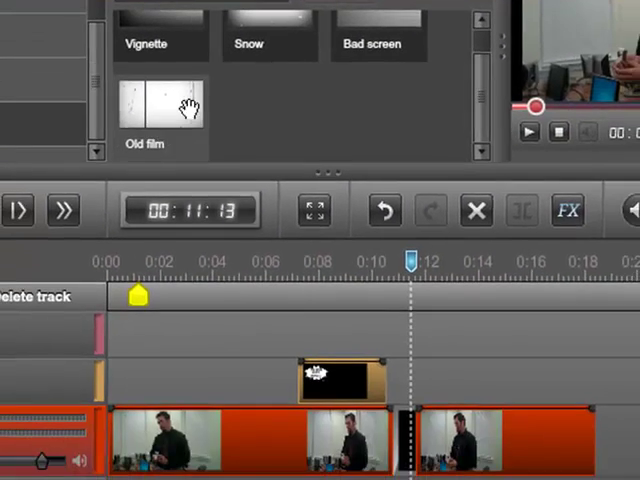
drag(160, 110, 510, 440)
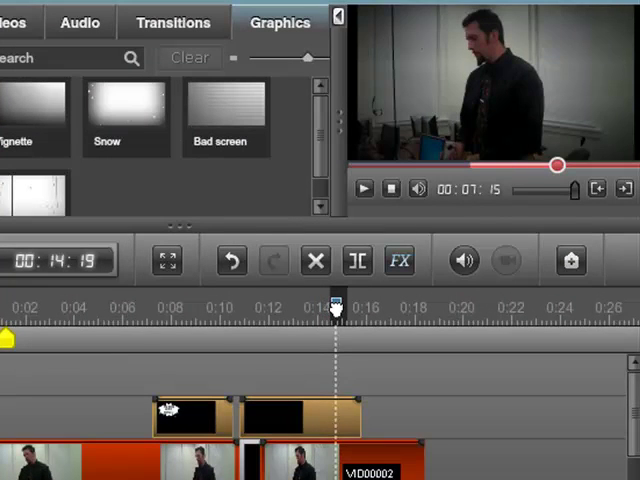
drag(336, 304, 362, 304)
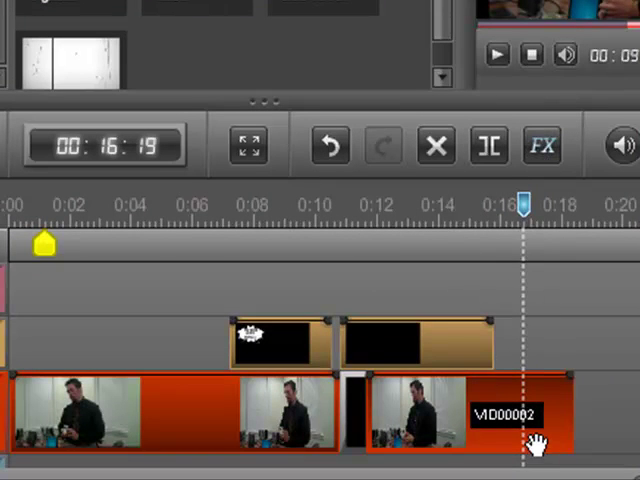
mouse_move(544, 170)
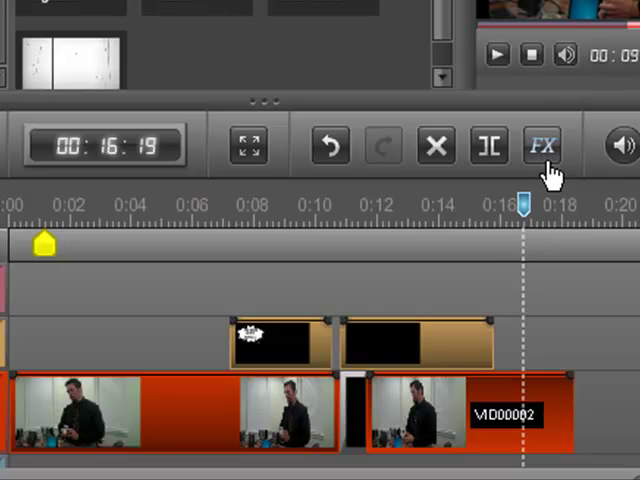
Step: Apply the Grayscale effect to clip VID00002 from its FX list
click(542, 146)
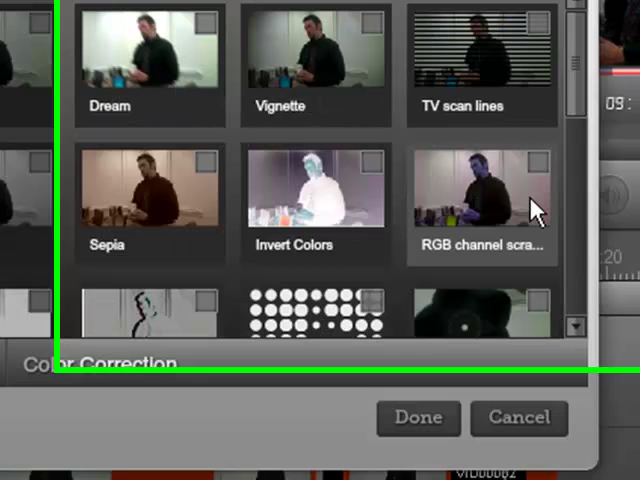
scroll(down, 3)
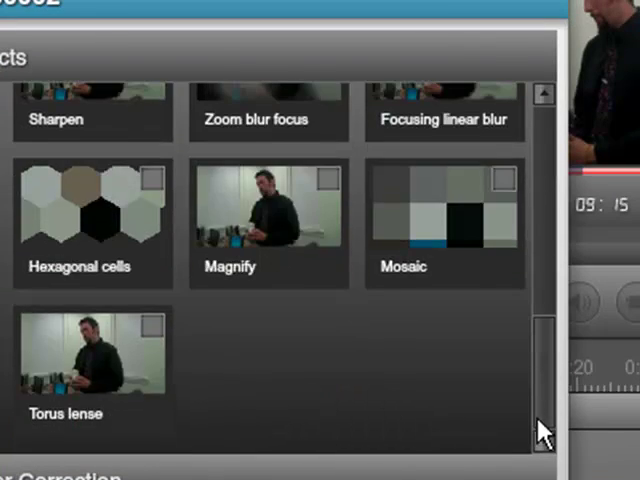
scroll(up, 3)
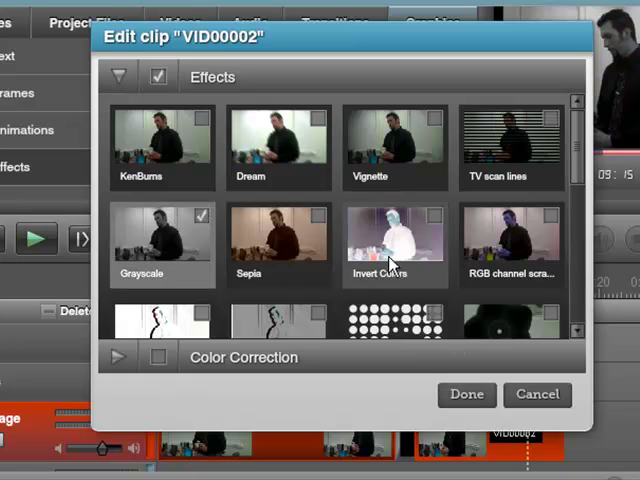
click(320, 120)
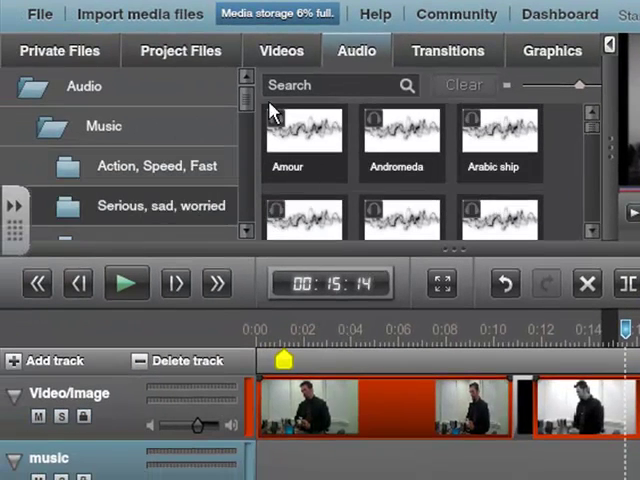
Step: Scroll the music library to locate the Chicken race song for the music track
scroll(down, 3)
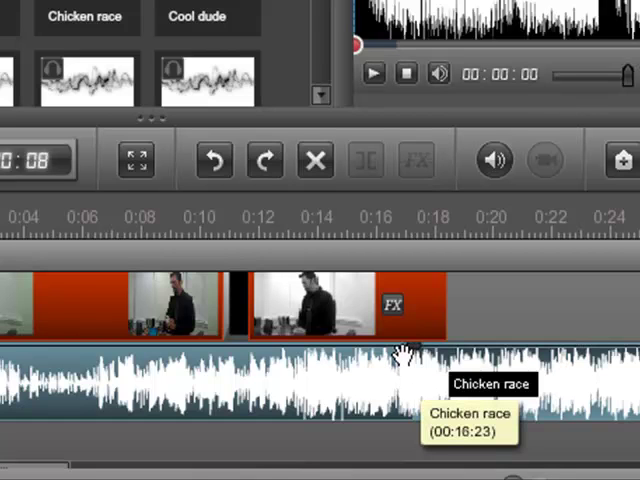
mouse_move(490, 384)
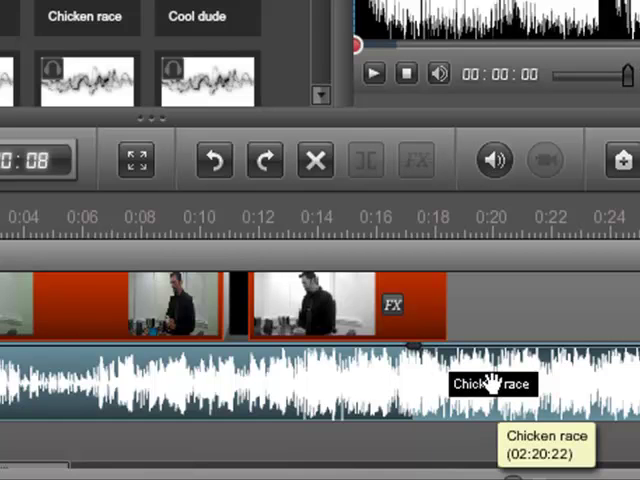